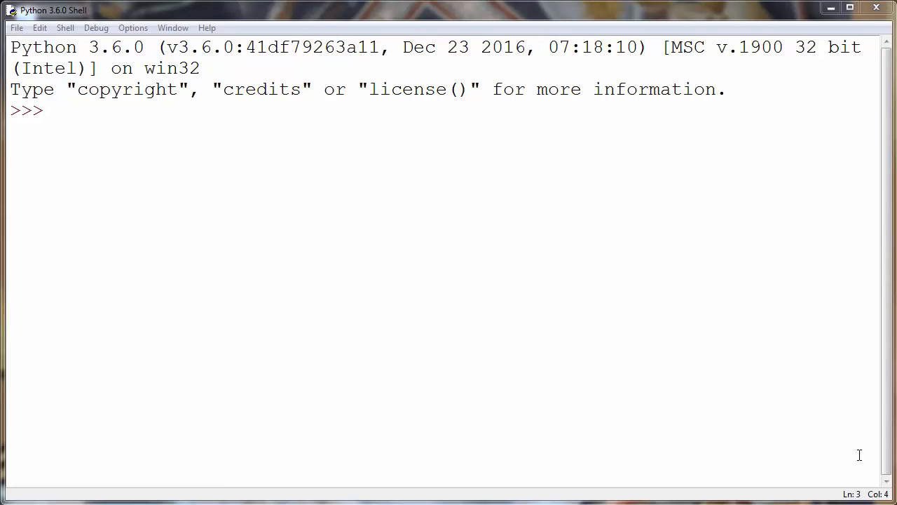
mouse_move(112, 121)
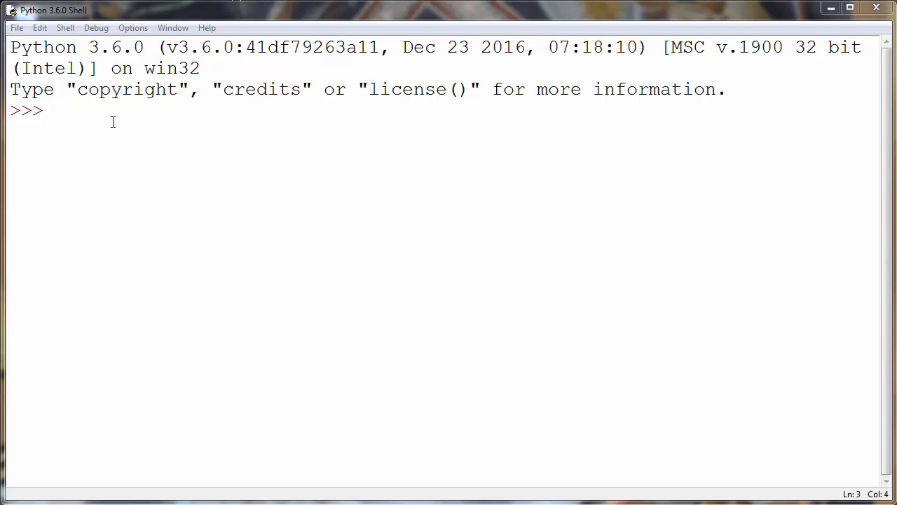
Run myfilename = 'California Girls.mp3' at the prompt and highlight its name and extension parts.
text(m)
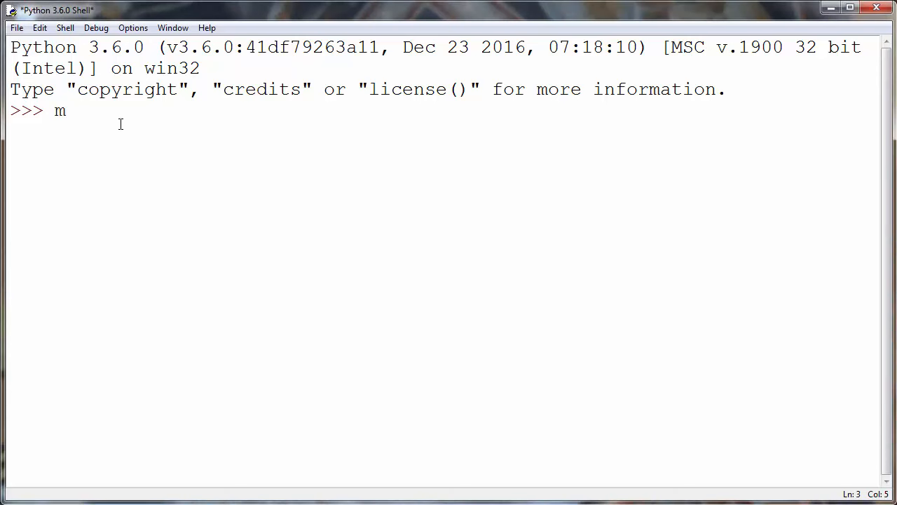
text(yfile)
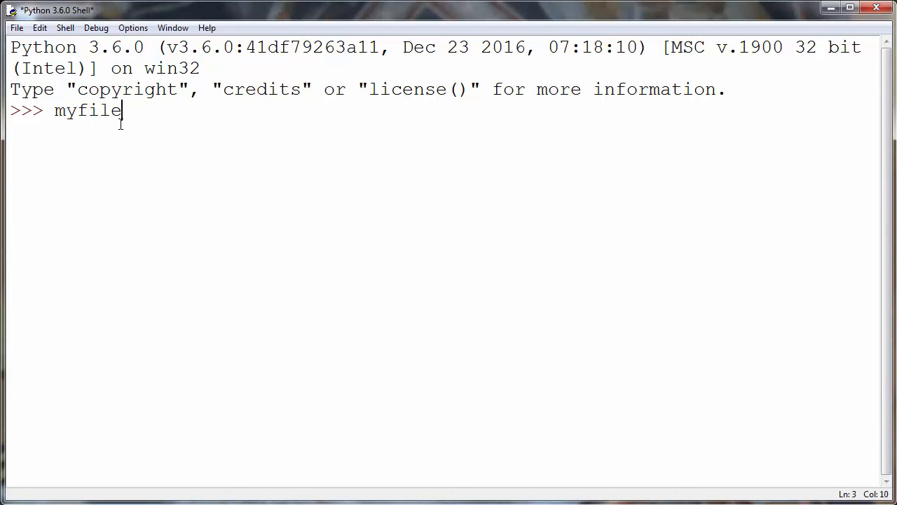
text(name = '')
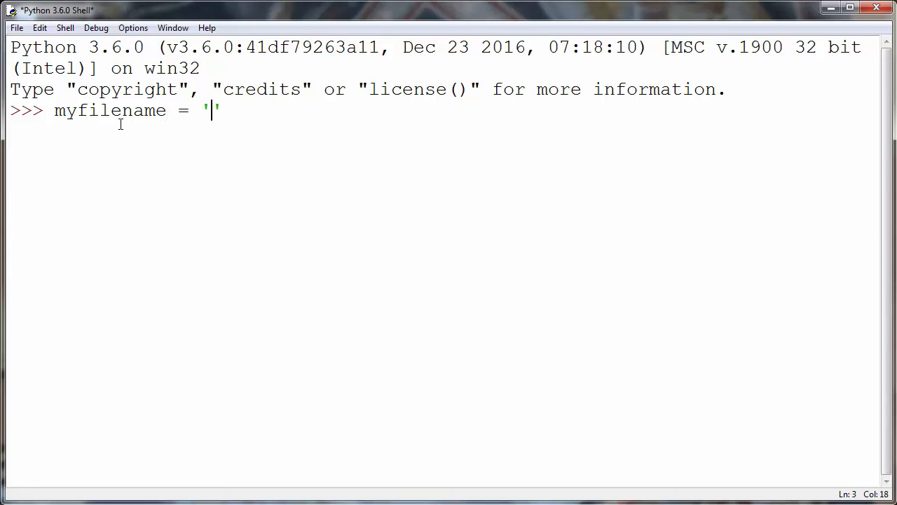
text(Cali)
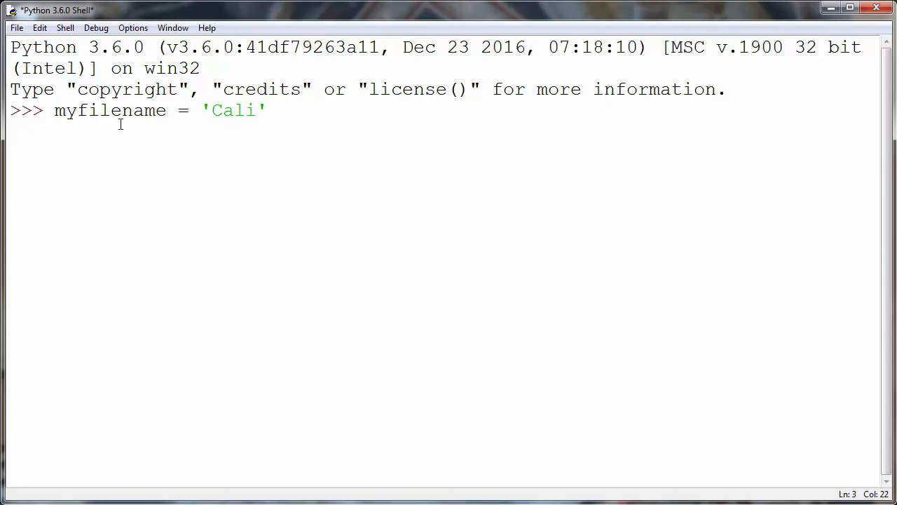
text(fornia)
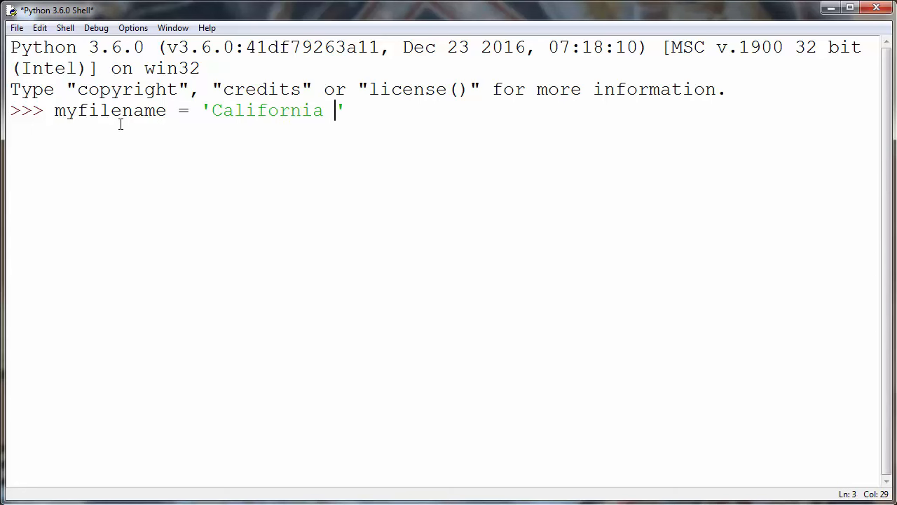
text(Girls.m)
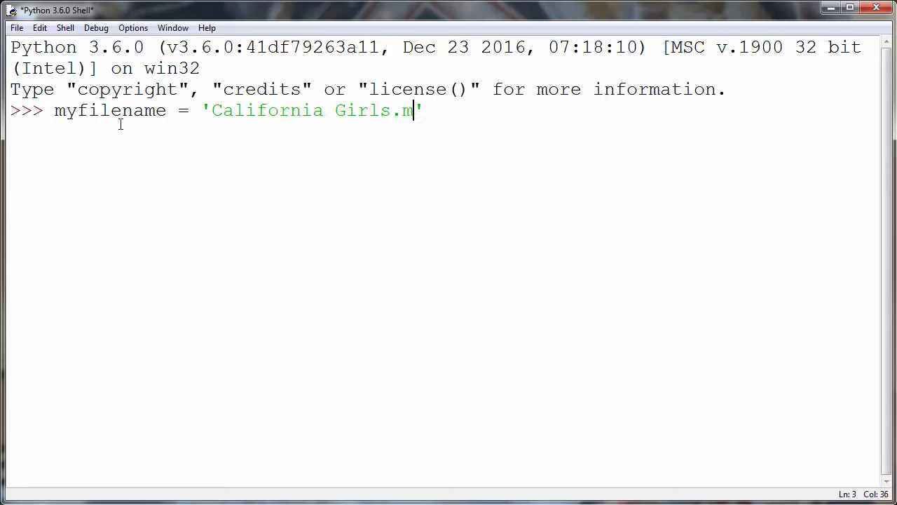
text(p3)
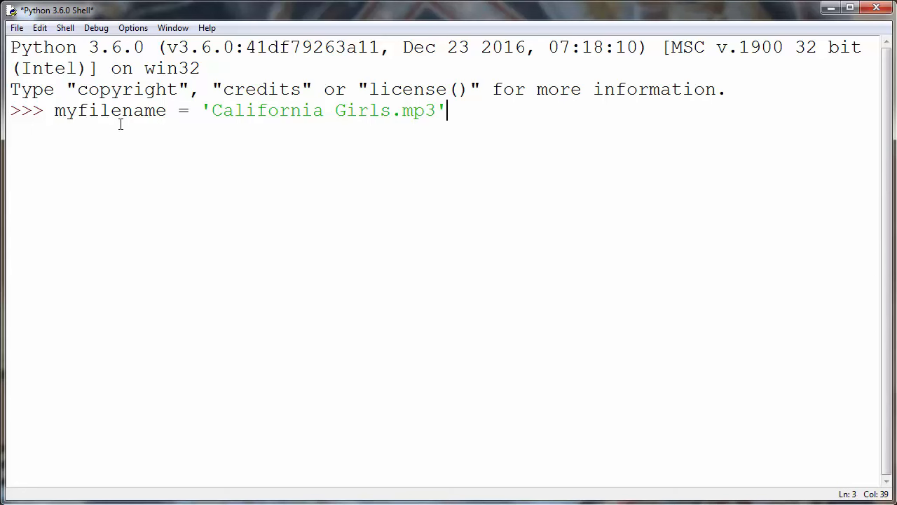
key(Return)
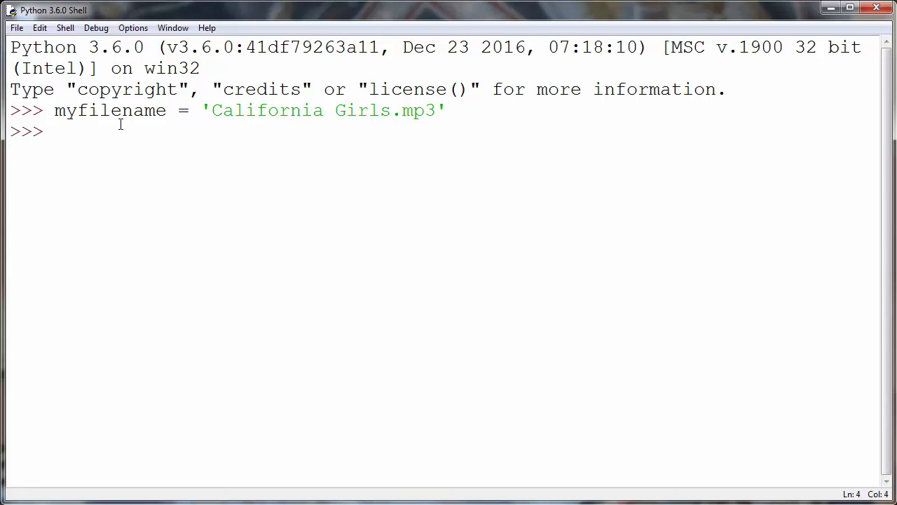
double_click(266, 109)
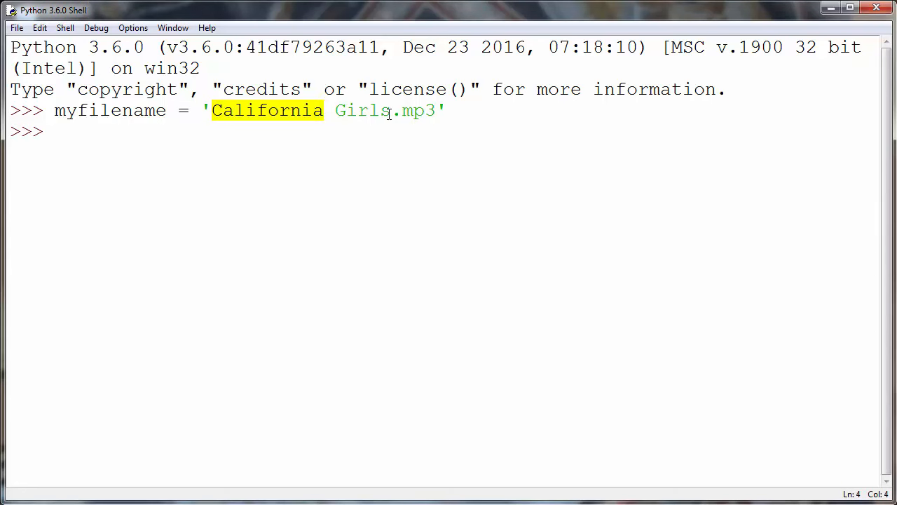
double_click(413, 109)
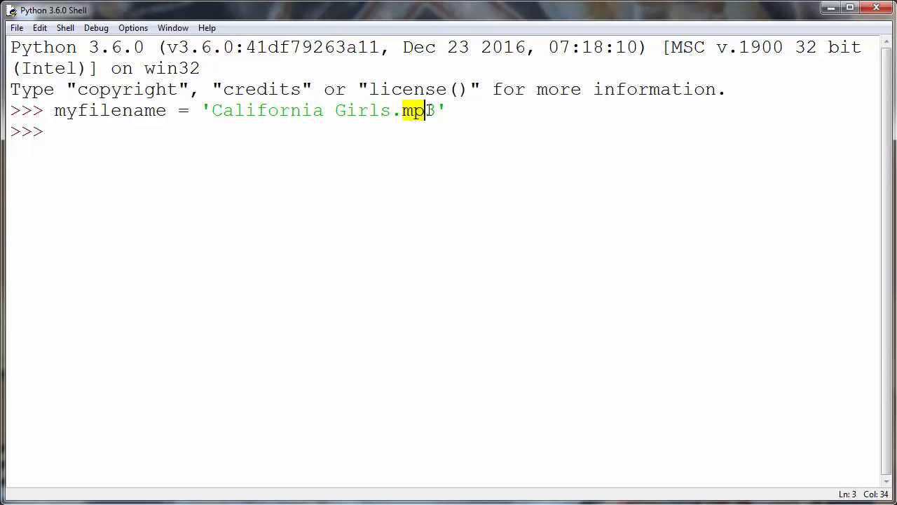
key(Return)
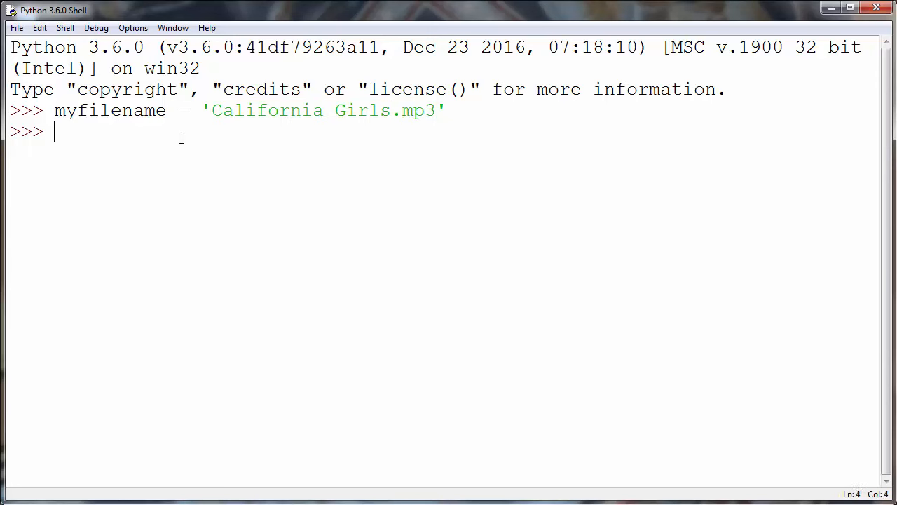
Run myfilename.partition('.') to get ('California Girls', '.', 'mp3') and highlight the dot separator.
text(my)
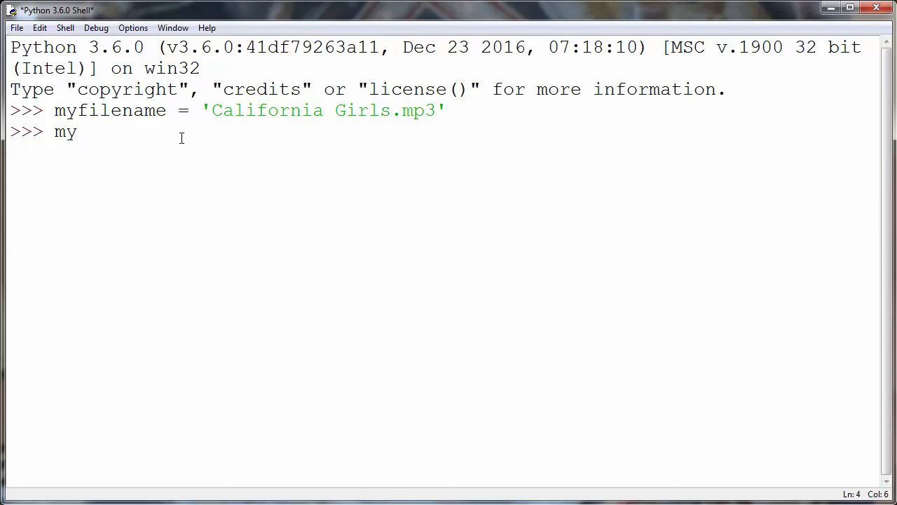
text(fi)
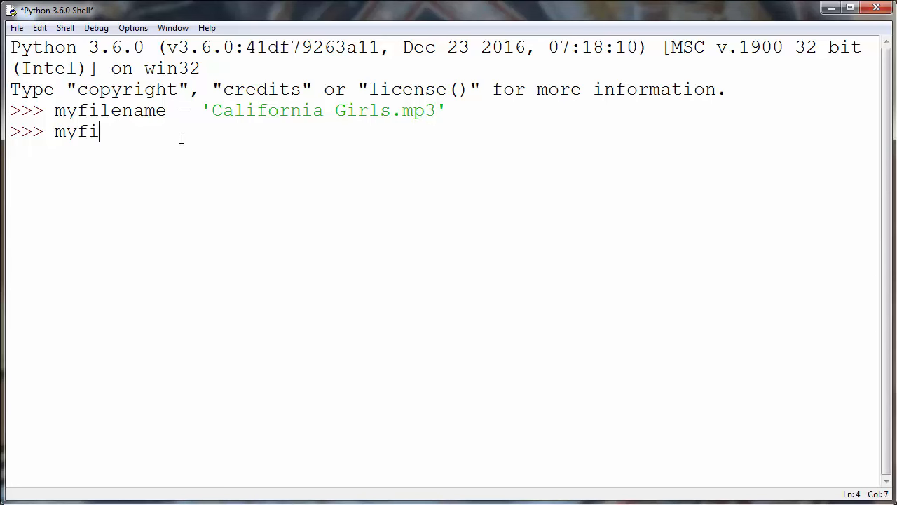
text(lename.)
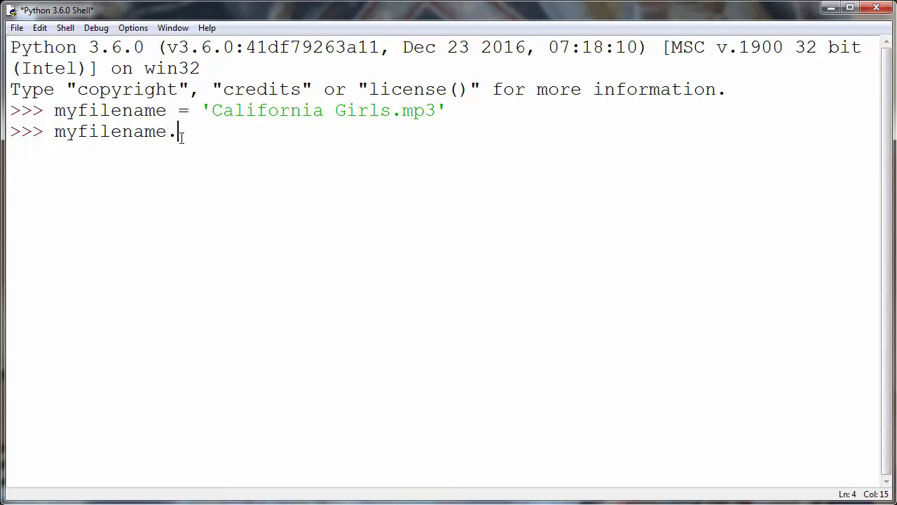
text(.)
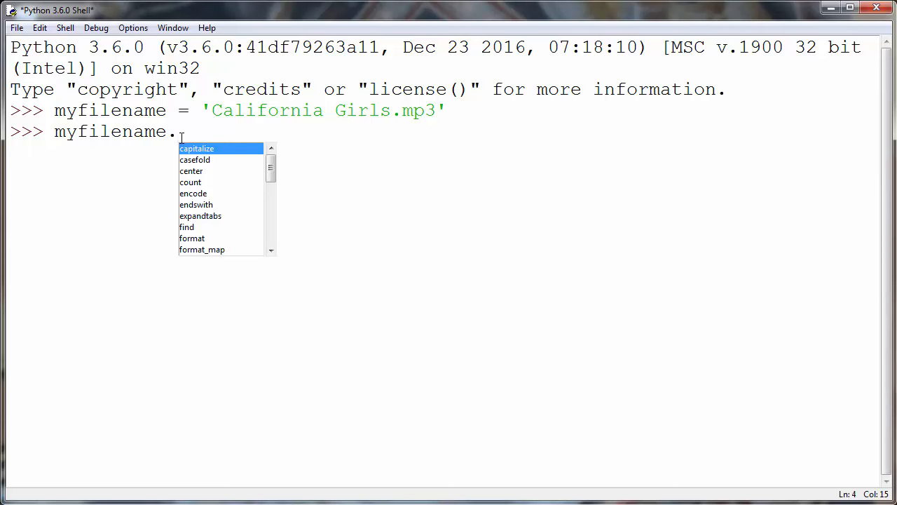
text(partition(')
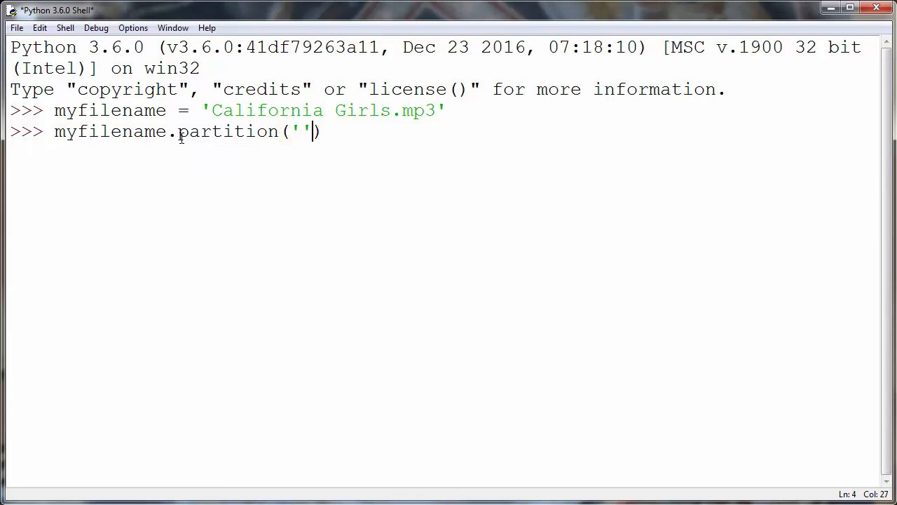
text(.)
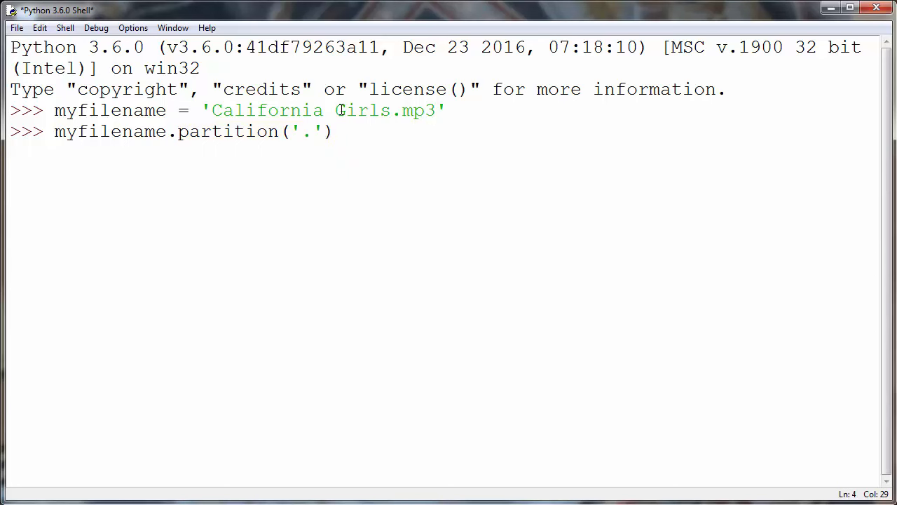
key(Return)
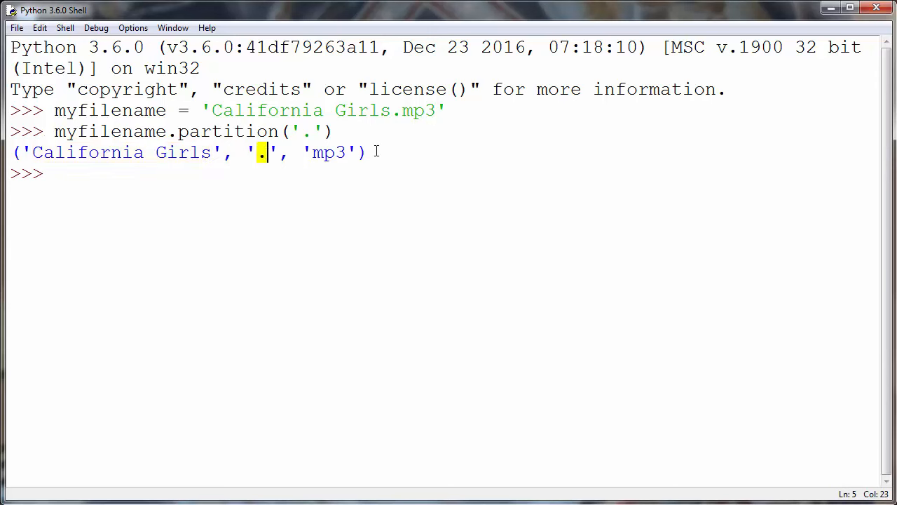
double_click(325, 153)
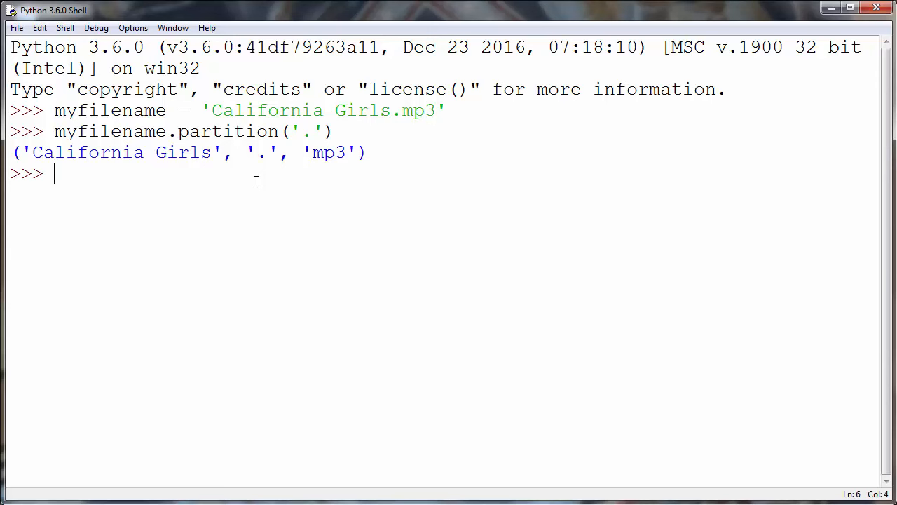
Write the unpacking targets filename, separator, extension on the prompt line.
text(file)
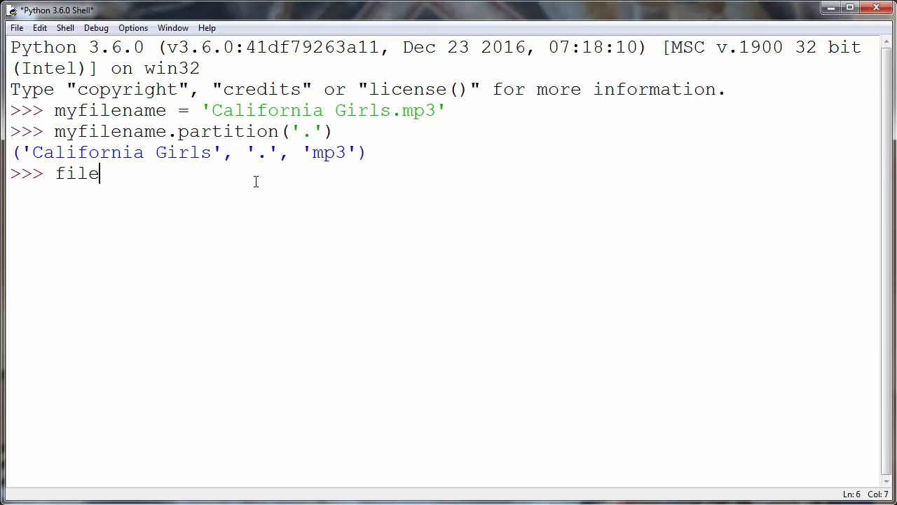
text(name)
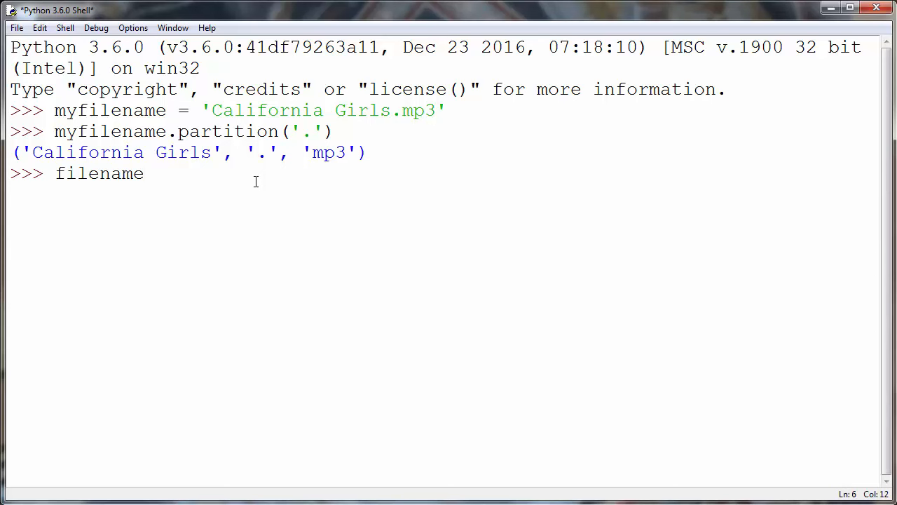
drag(30, 151, 213, 151)
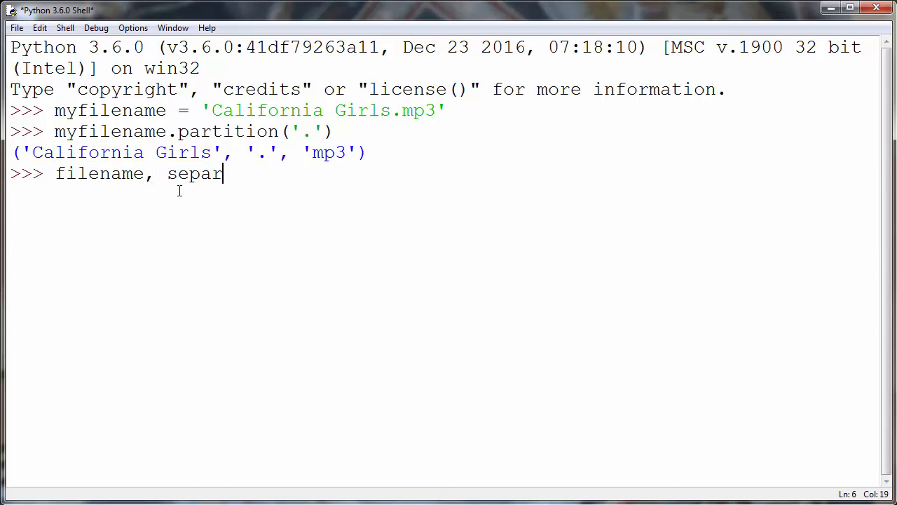
text(ator,)
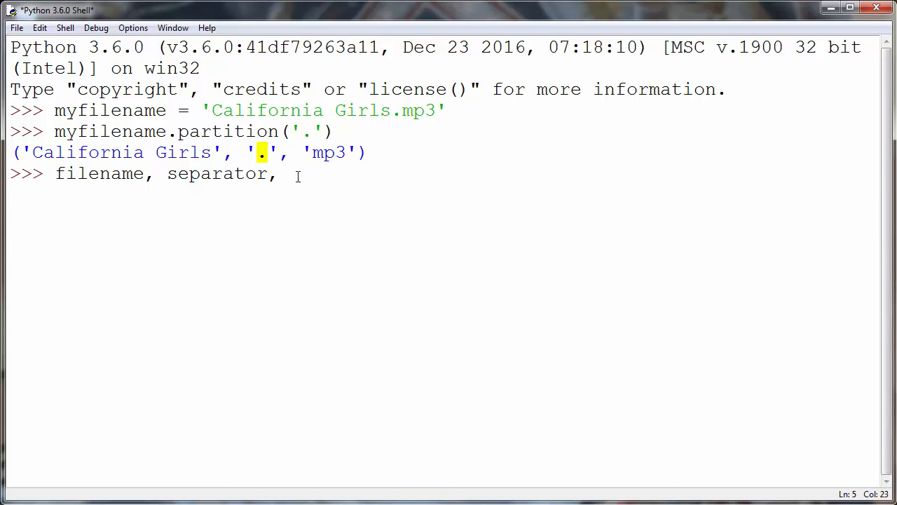
text(extensi)
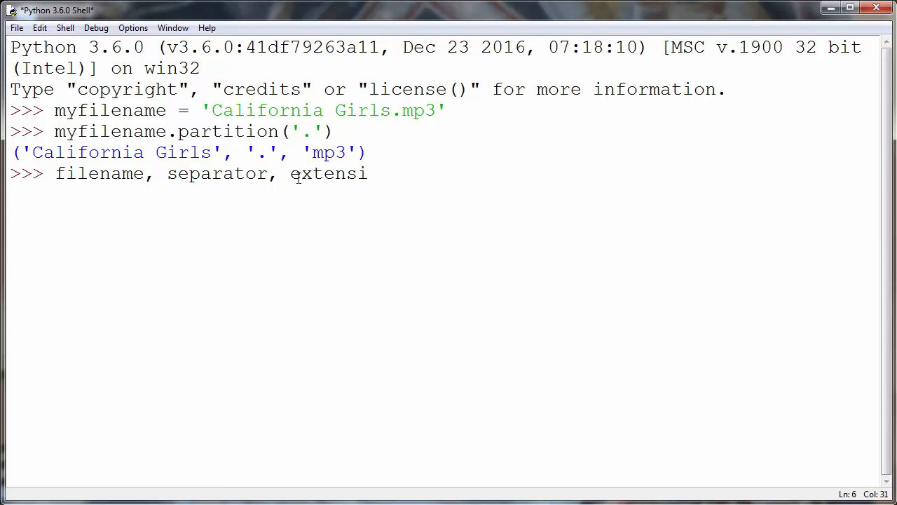
text(on)
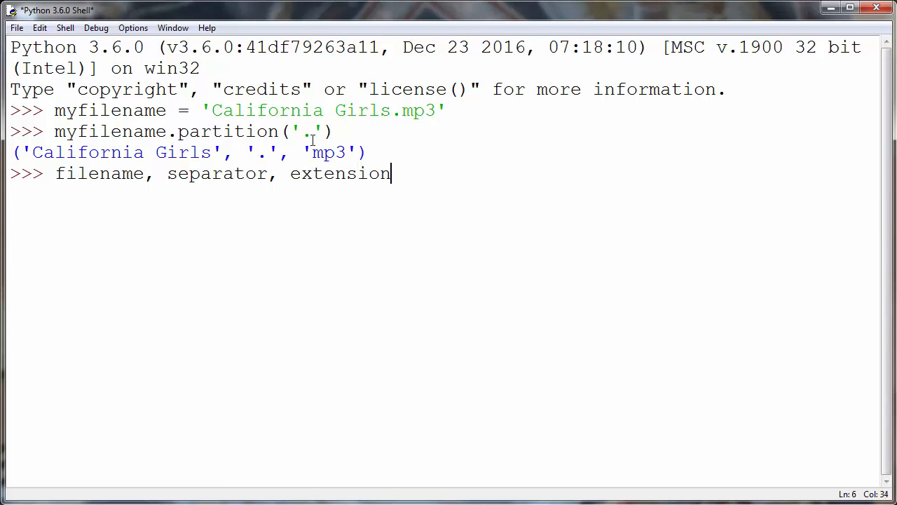
double_click(327, 152)
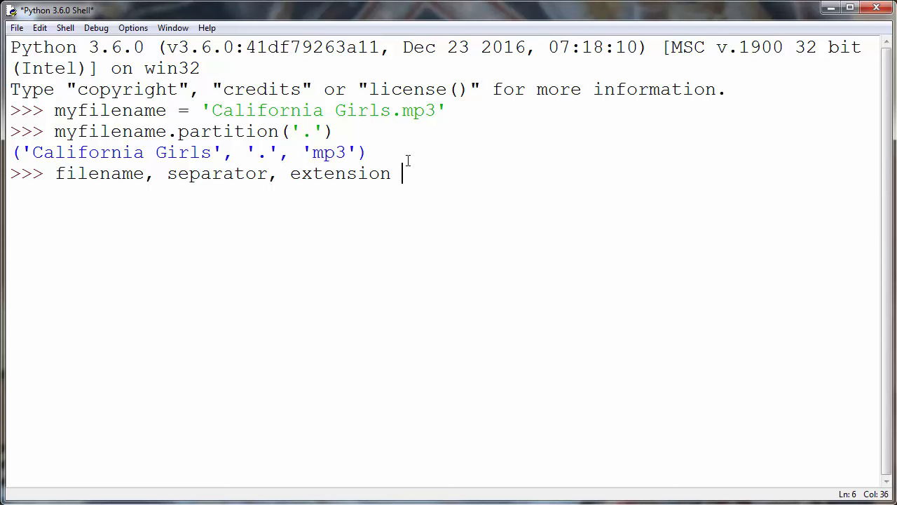
Complete the statement with = myfilename.partition('.') and begin typing filename at the next prompt.
text(=)
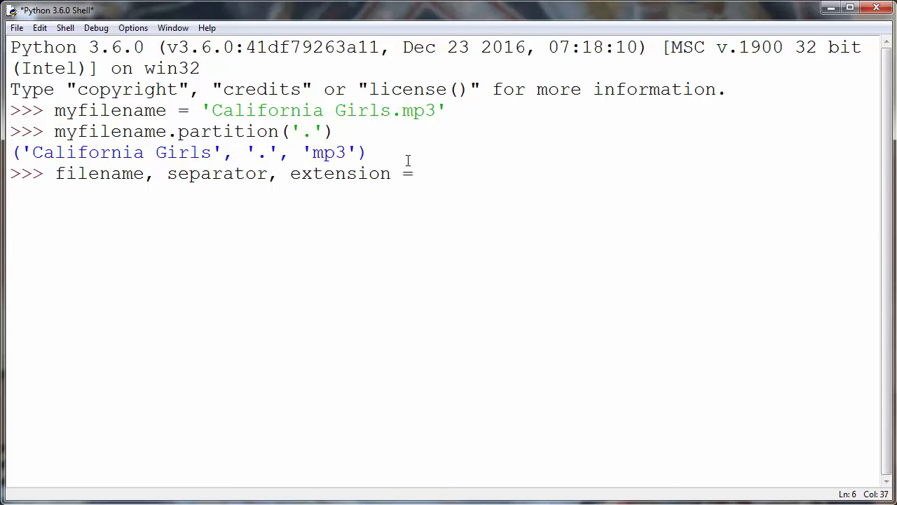
text(mylis)
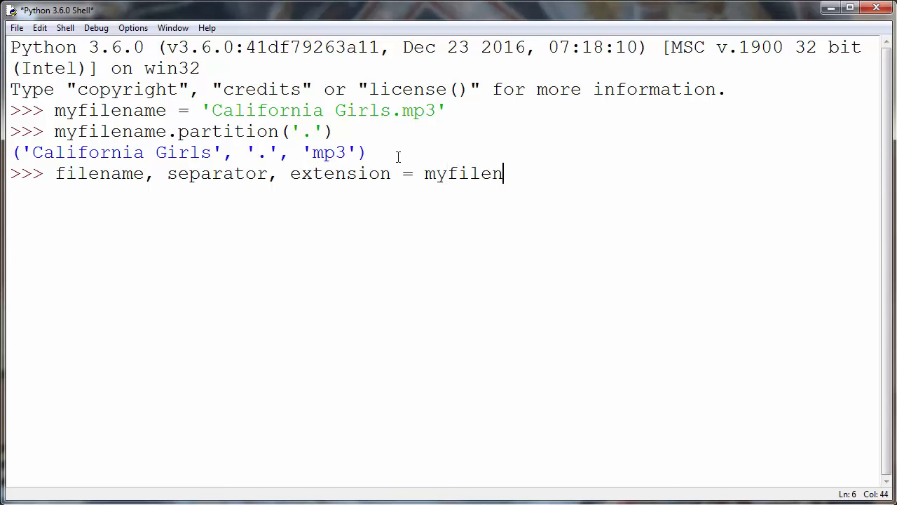
text(ame)
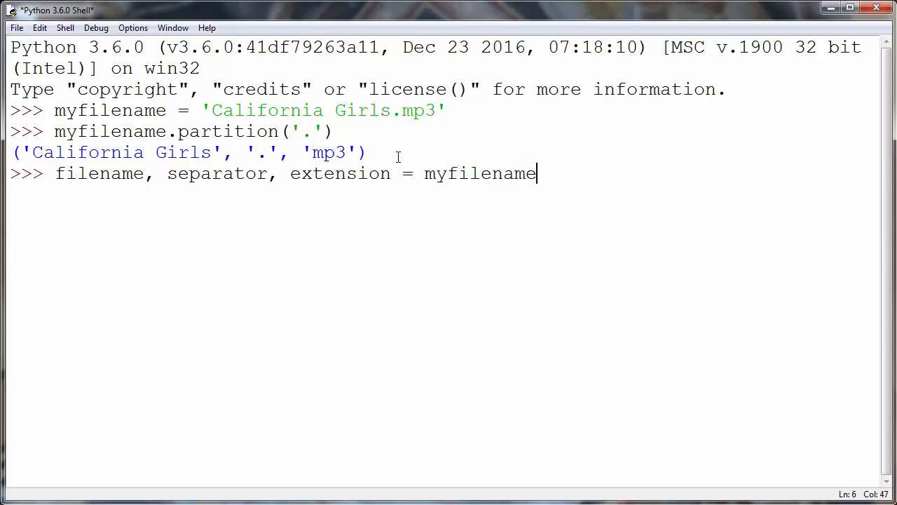
text(.partitio)
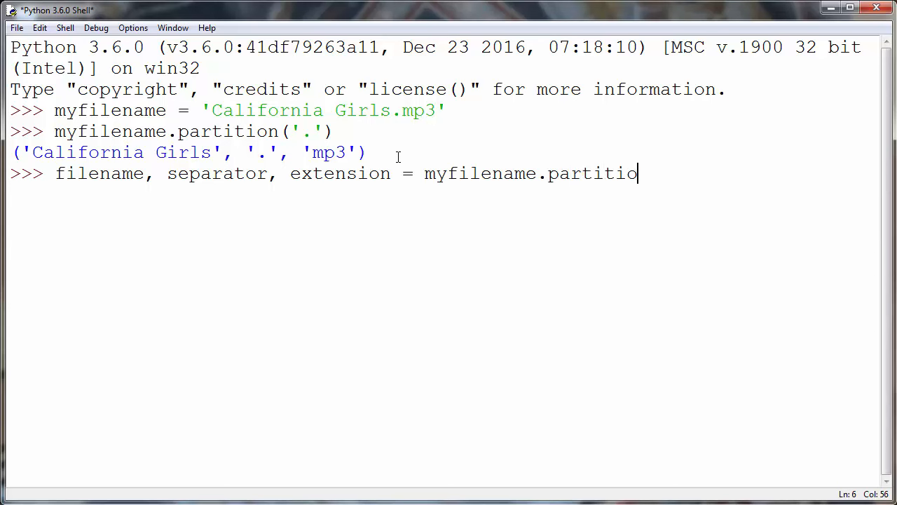
text(n(''))
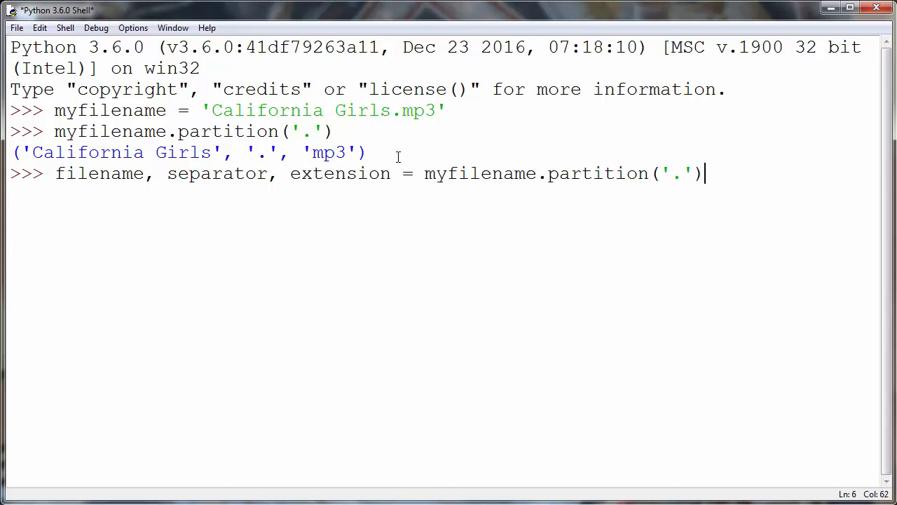
text(filenma)
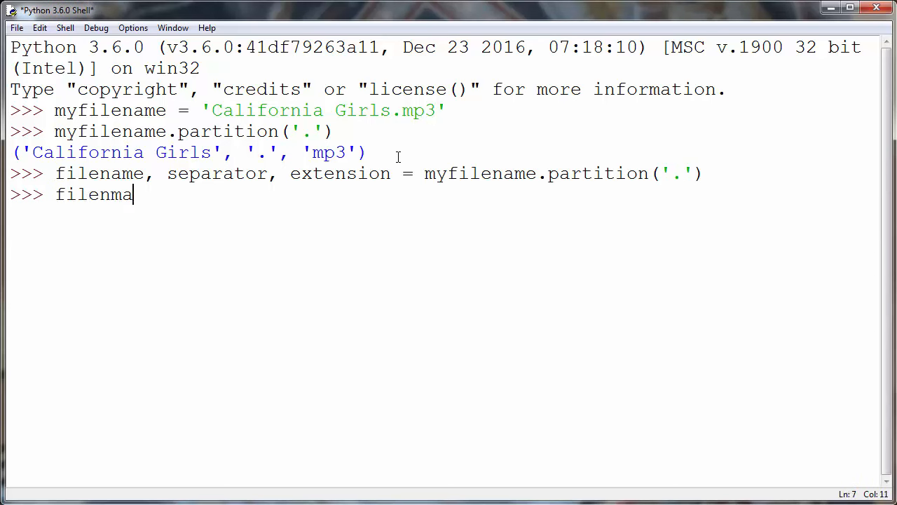
Evaluate filename and extension to show 'California Girls' and 'mp3', highlighting the mp3 result.
key(Return)
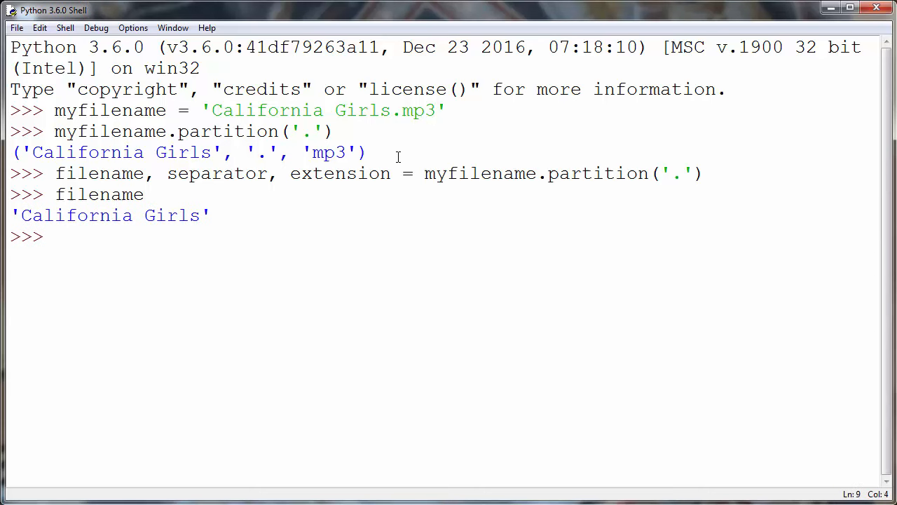
text(exte)
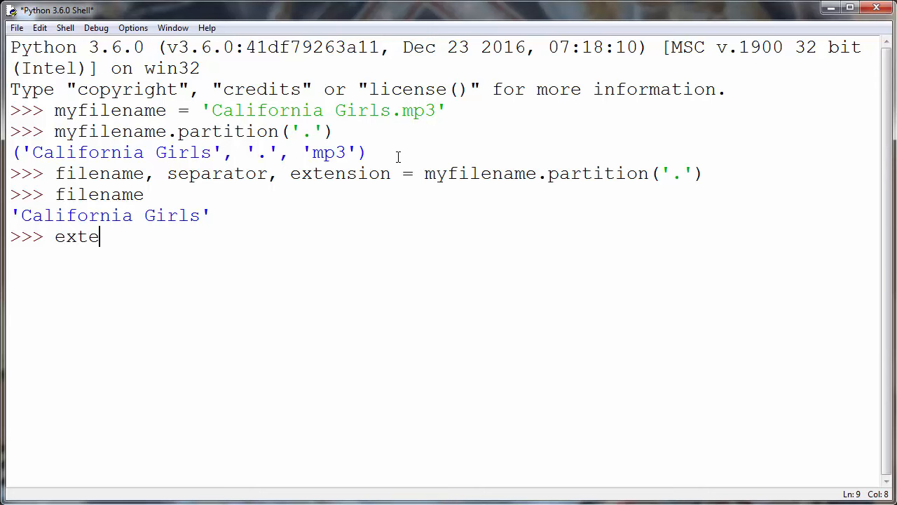
text(nsion)
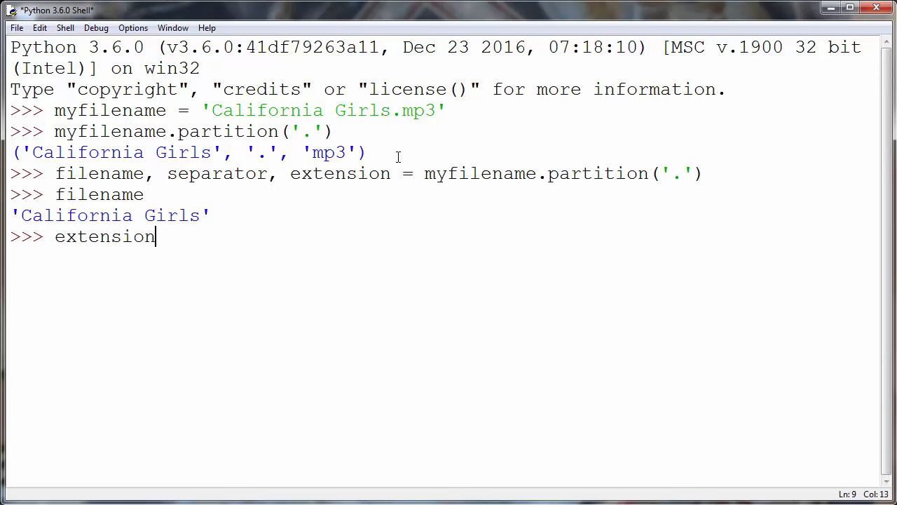
key(Return)
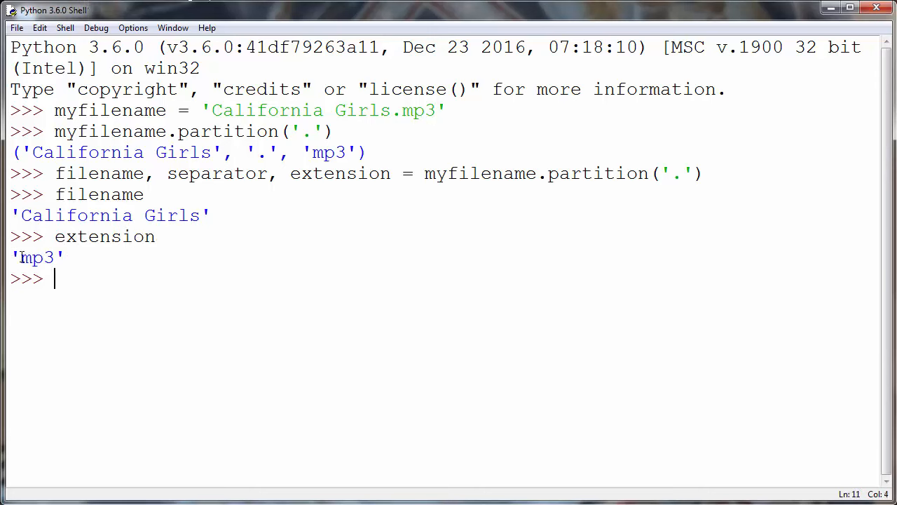
double_click(31, 258)
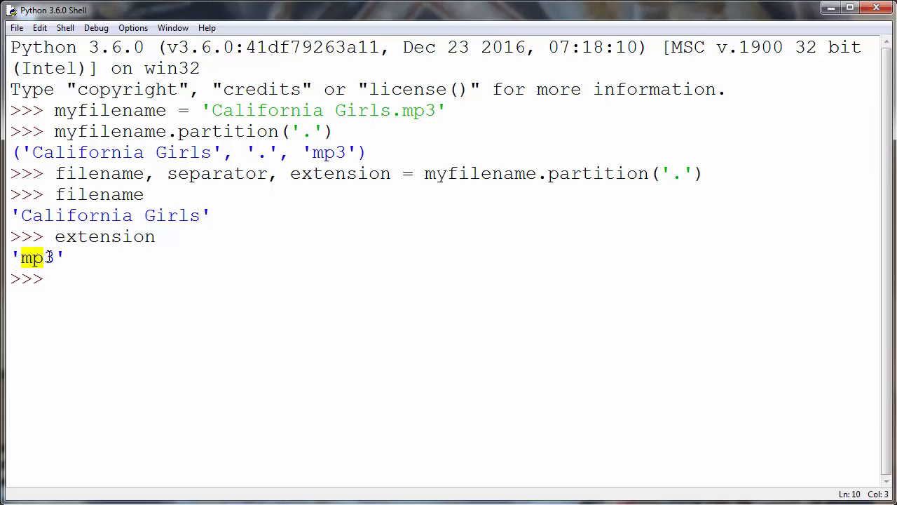